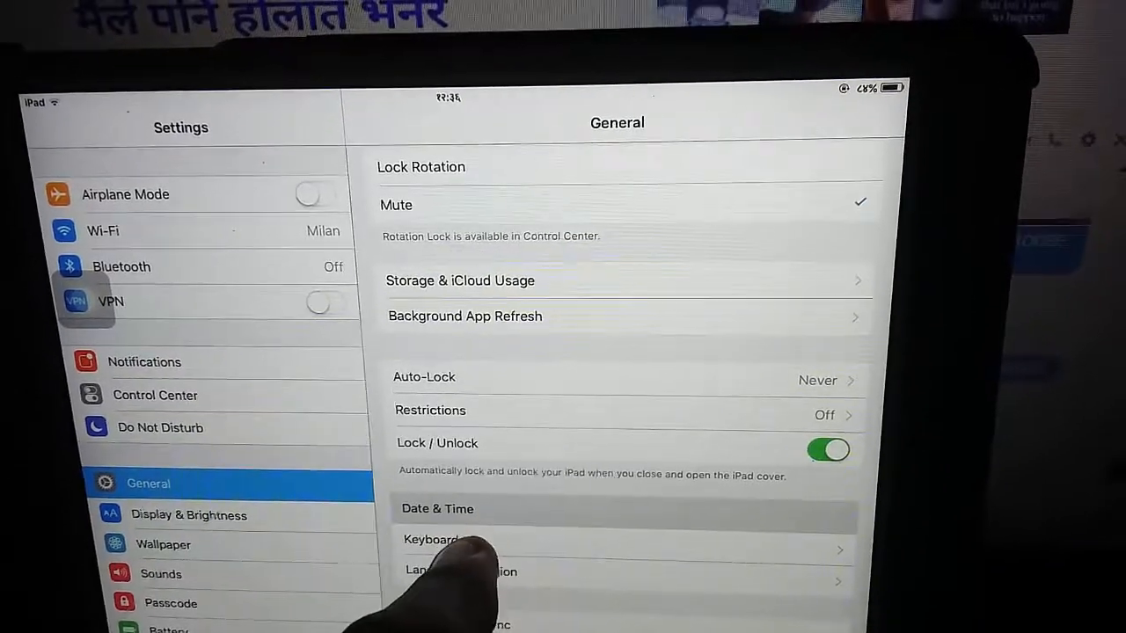
Leave the General settings page and return to the home screen showing the GBA4iOS icon
click(436, 508)
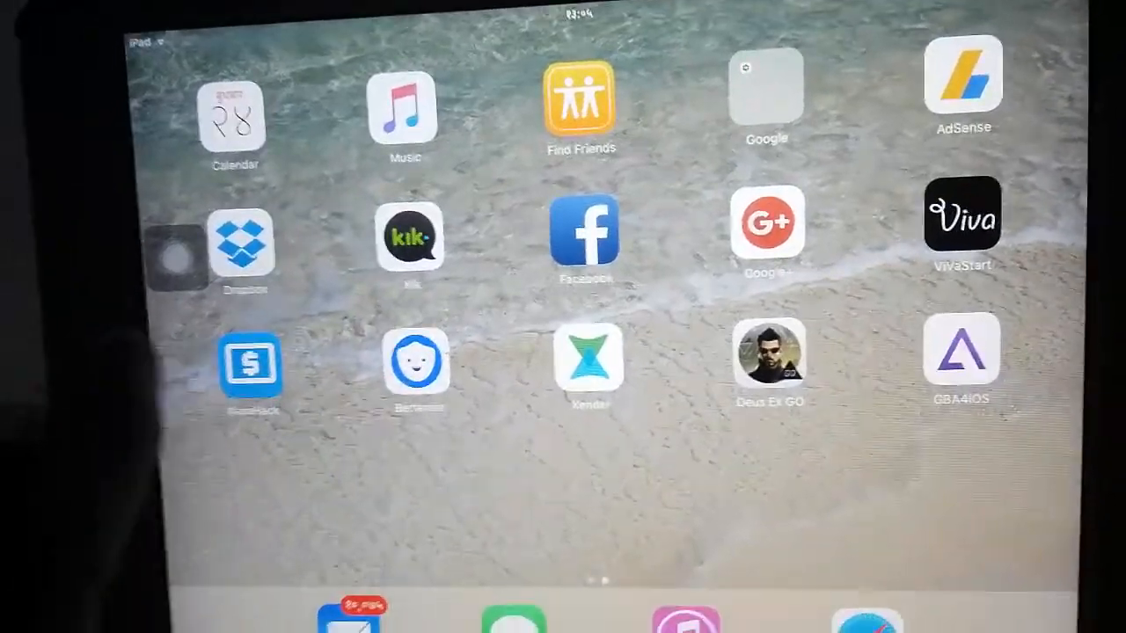
Reopen Settings at General and scroll down to the VPN and Device Management rows
scroll(left, 3)
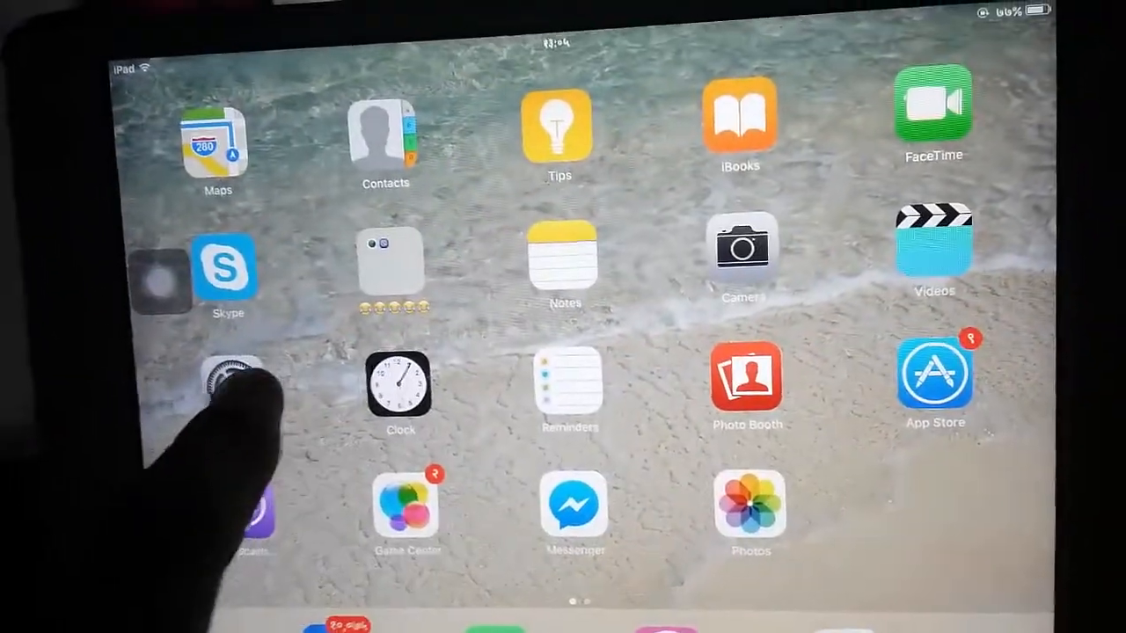
click(227, 379)
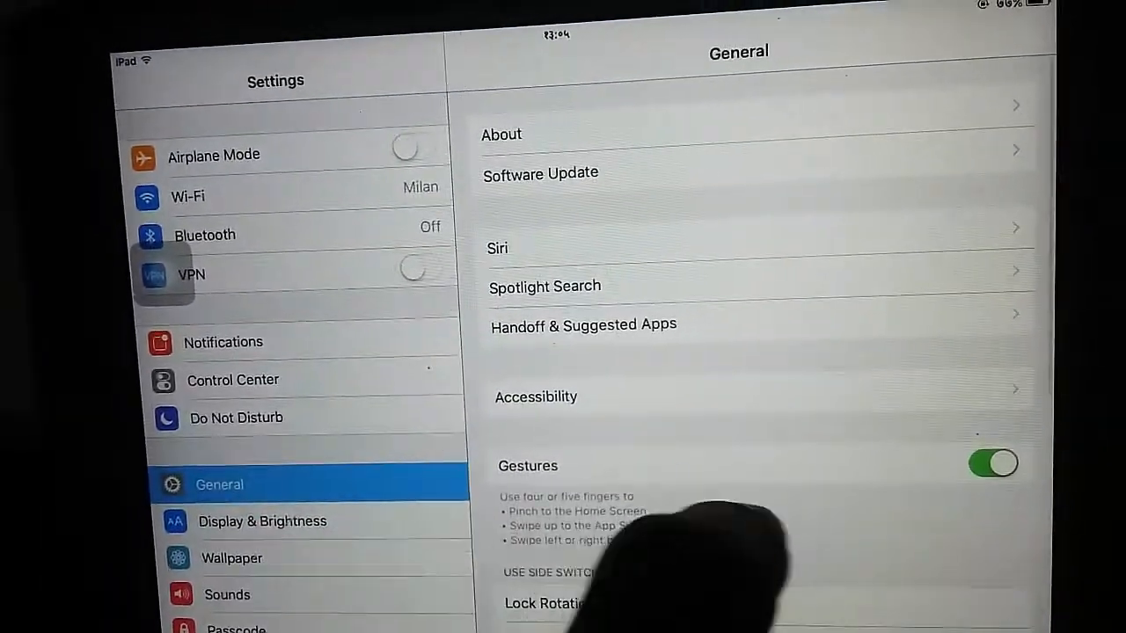
scroll(down, 3)
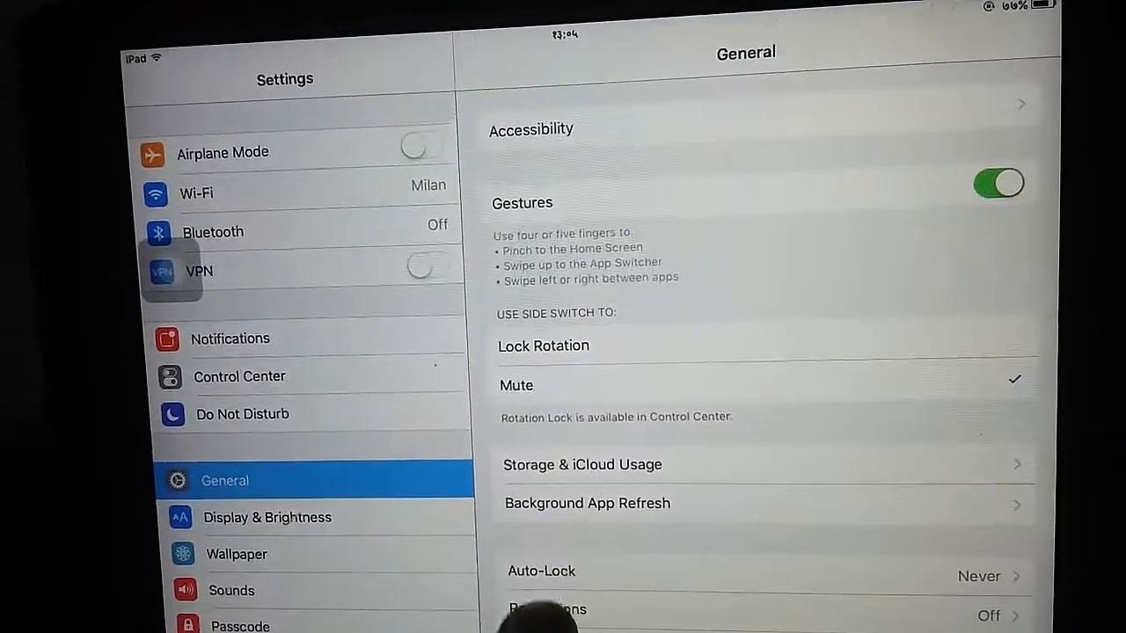
scroll(down, 3)
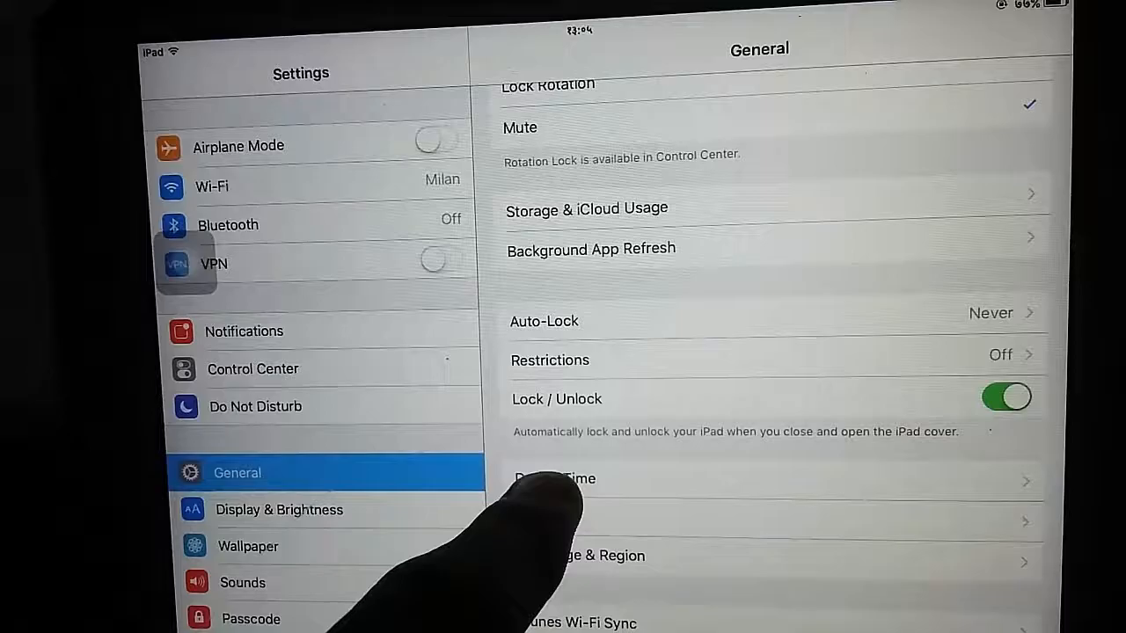
click(554, 478)
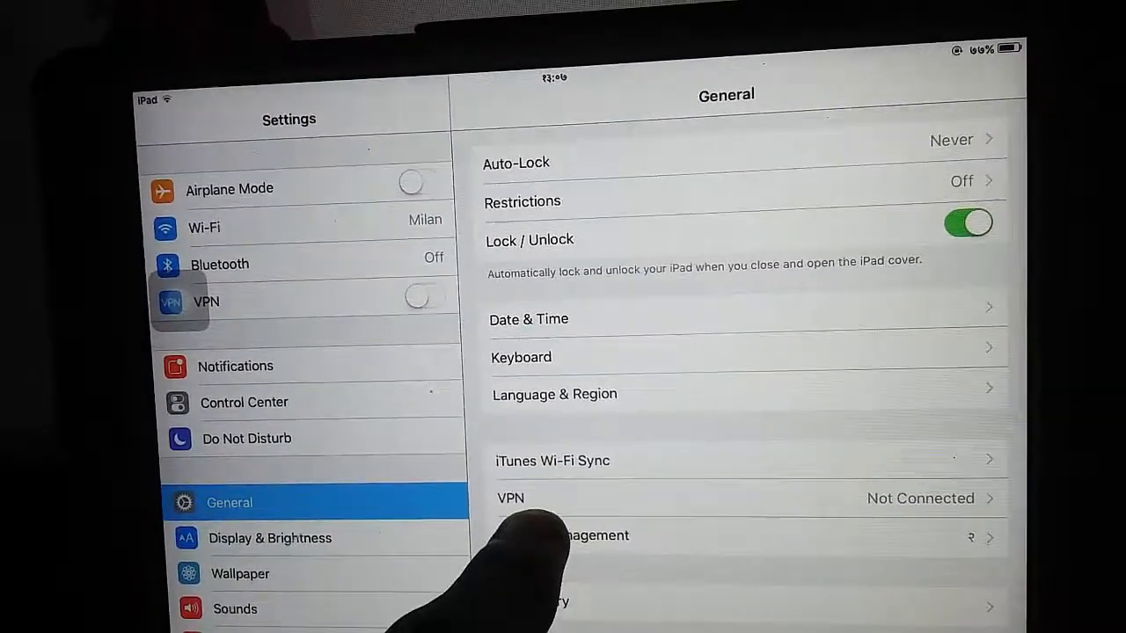
Trust the Beijing HL95 Info-Industry Co.,Ltd. enterprise developer under Device Management
click(589, 535)
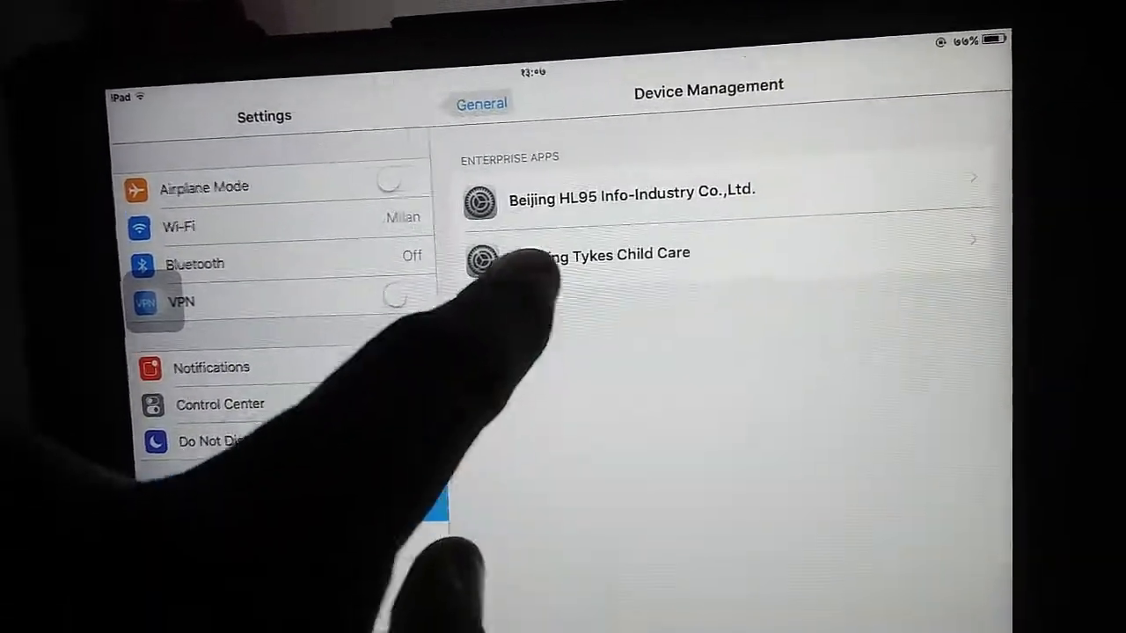
click(623, 197)
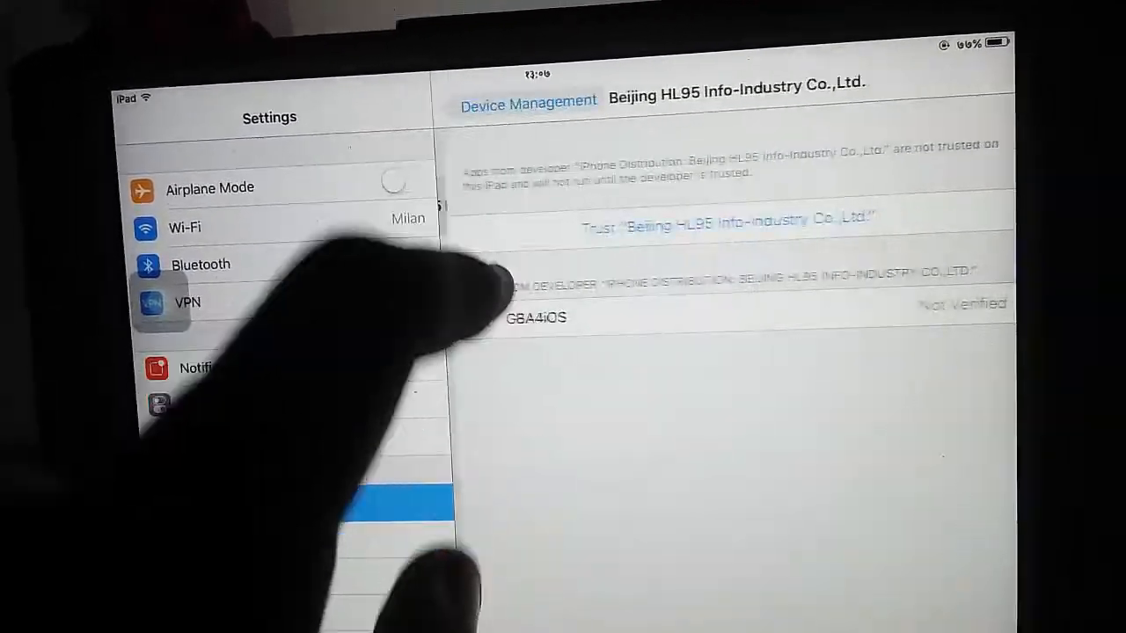
click(730, 218)
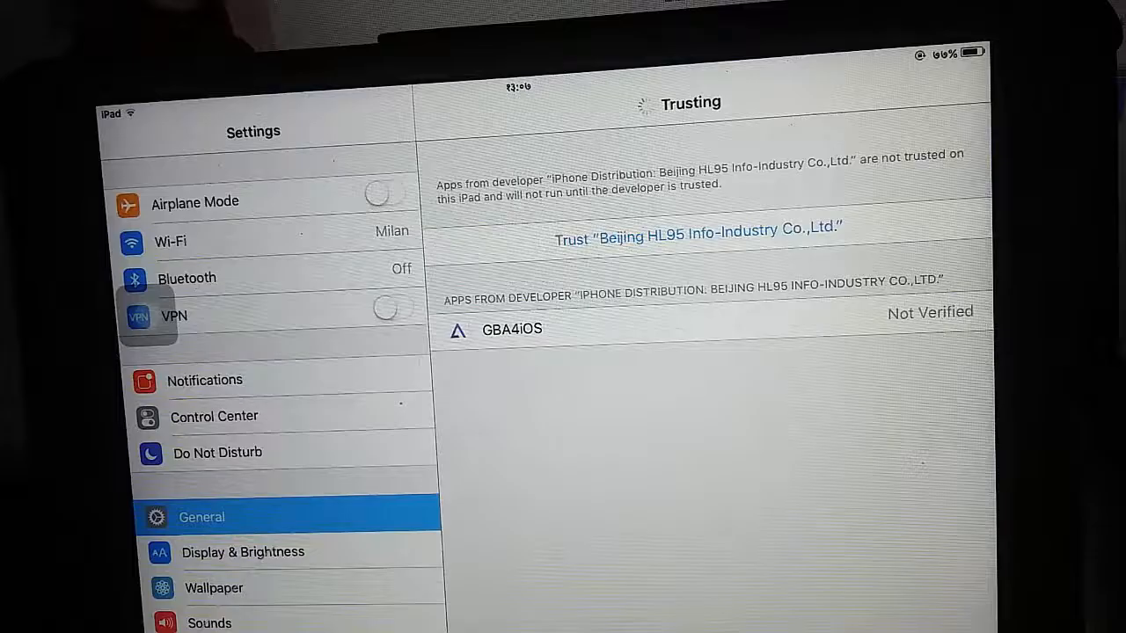
Return to the home screen and launch GBA4iOS
click(697, 227)
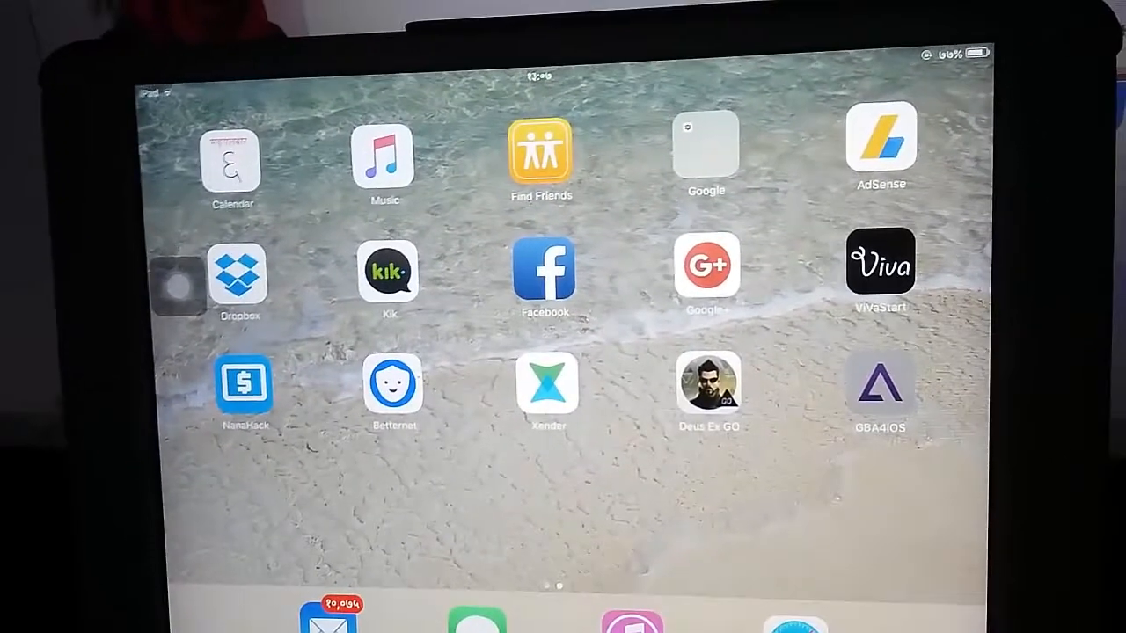
click(880, 387)
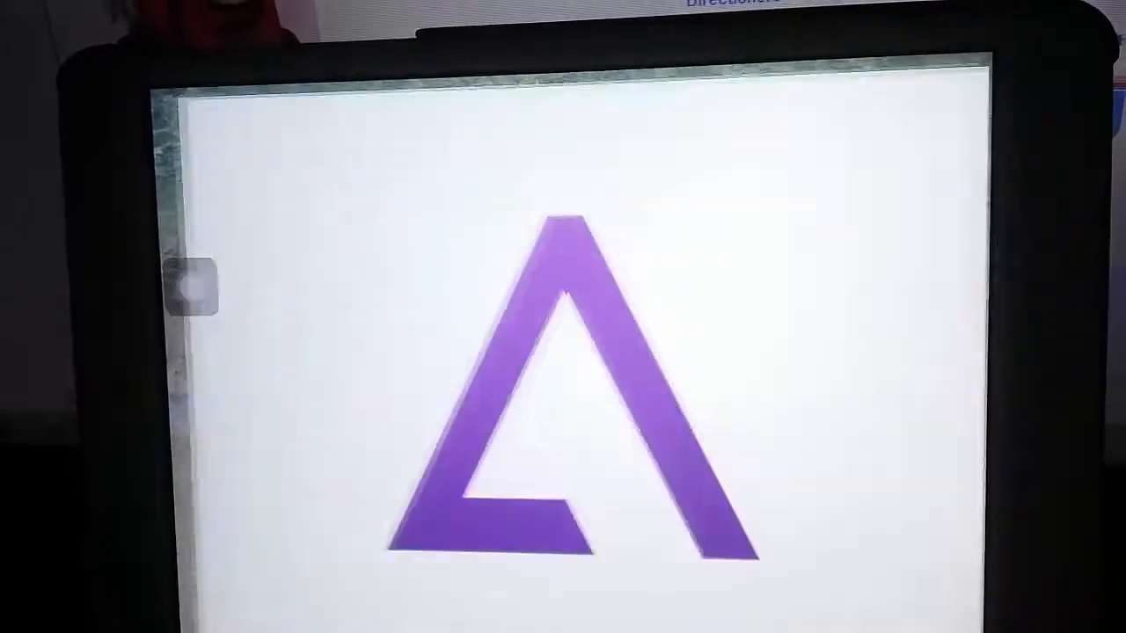